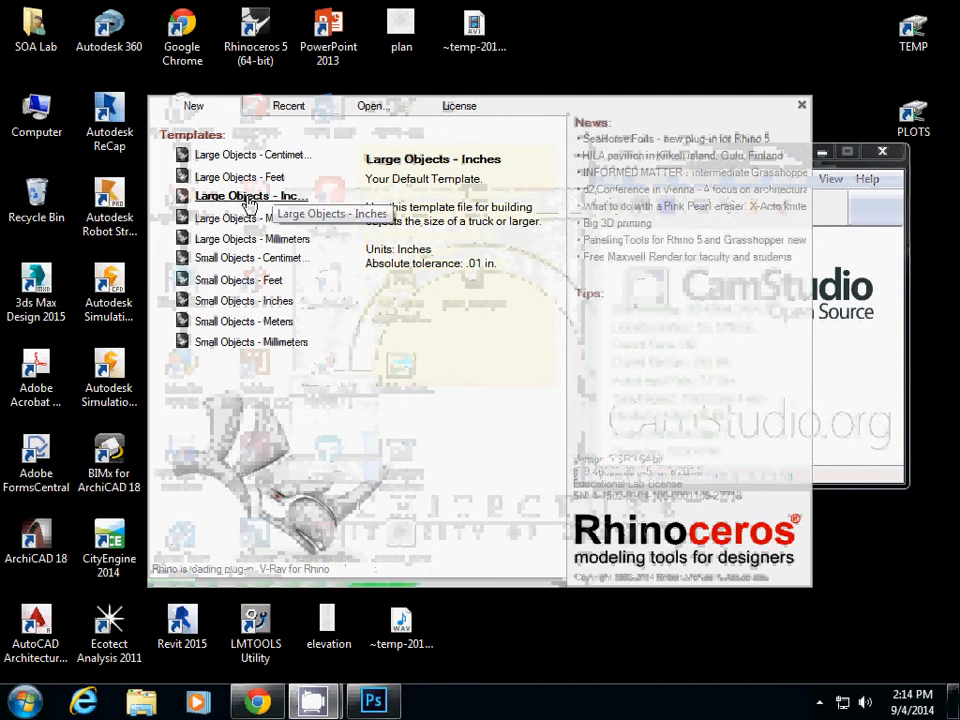
# Step: Create a new model from the Large Objects - Inches template
pyautogui.click(243, 300)
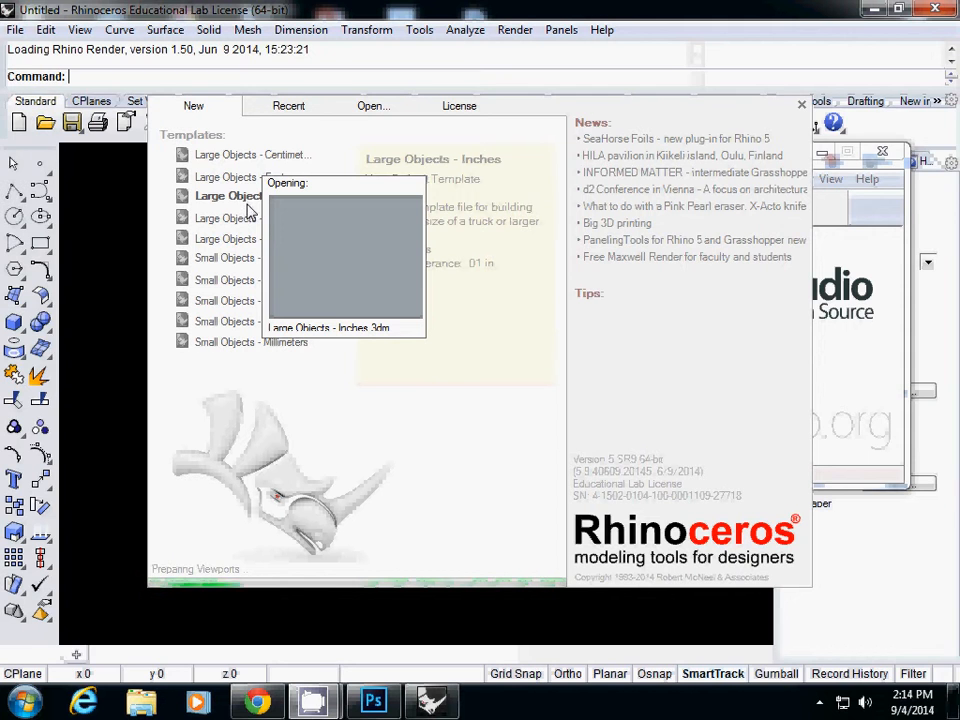
pyautogui.click(225, 195)
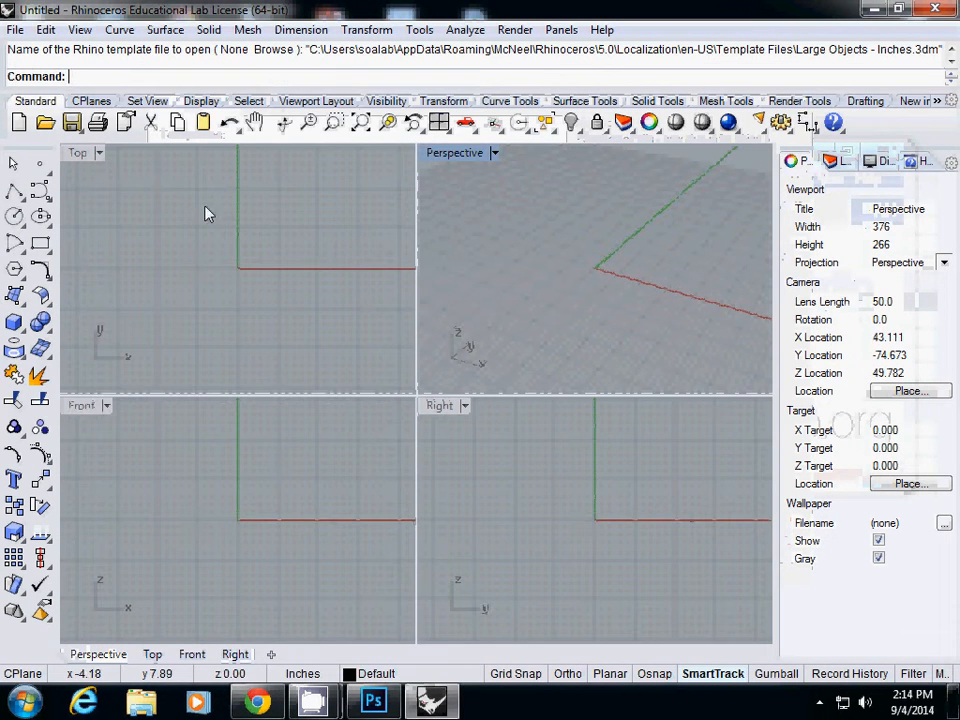
pyautogui.moveTo(180, 224)
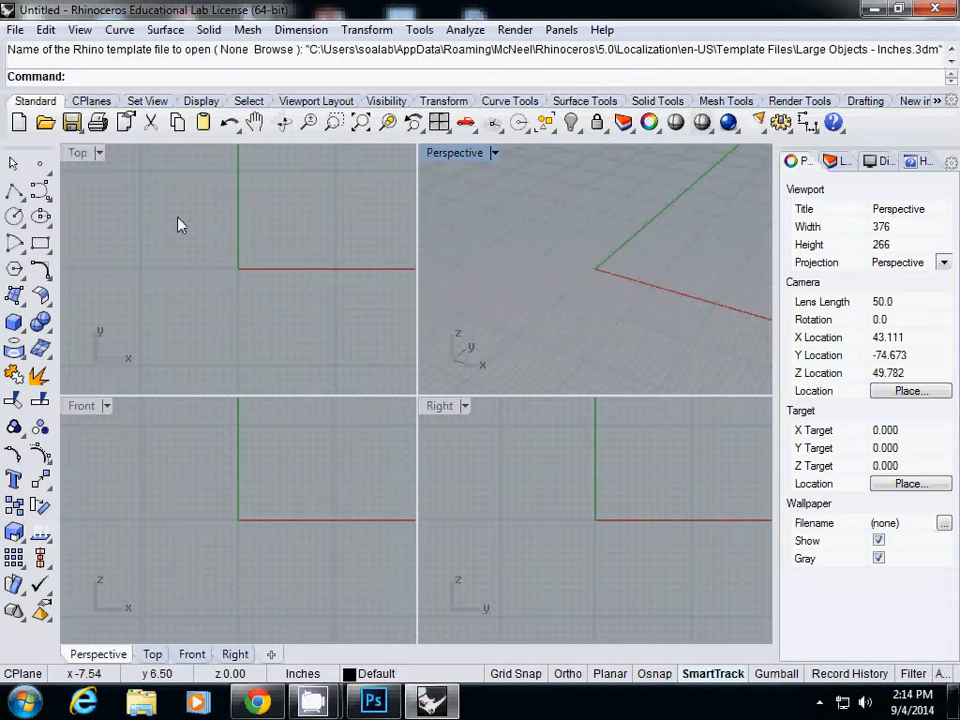
# Step: Run PictureFrame and load the sketch_elevation image from the desktop
pyautogui.write('P')
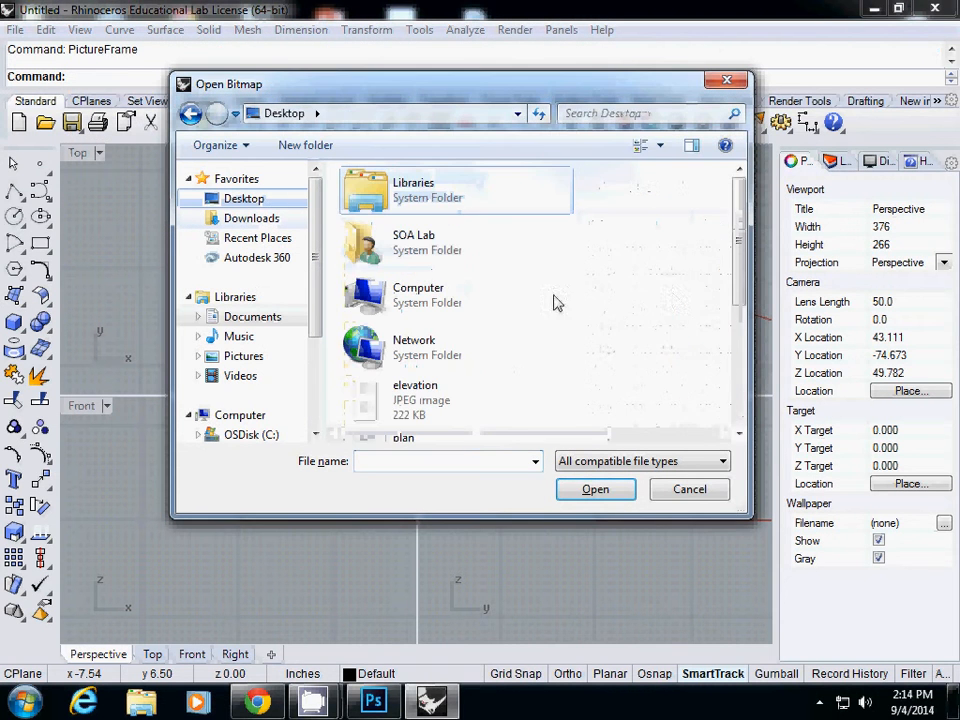
pyautogui.scroll(-3)
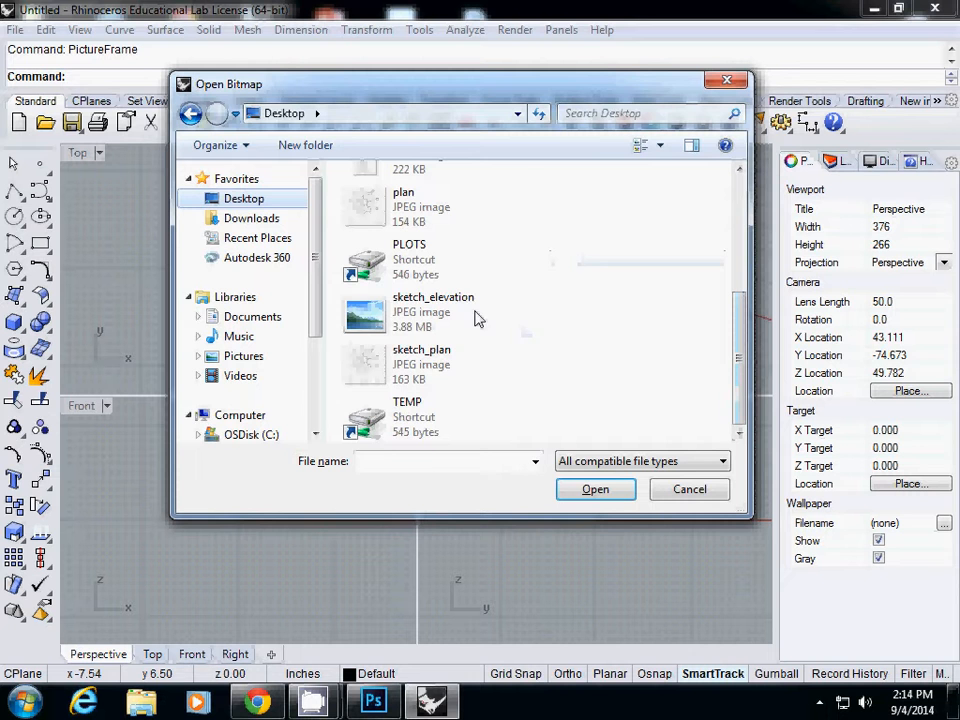
pyautogui.click(433, 312)
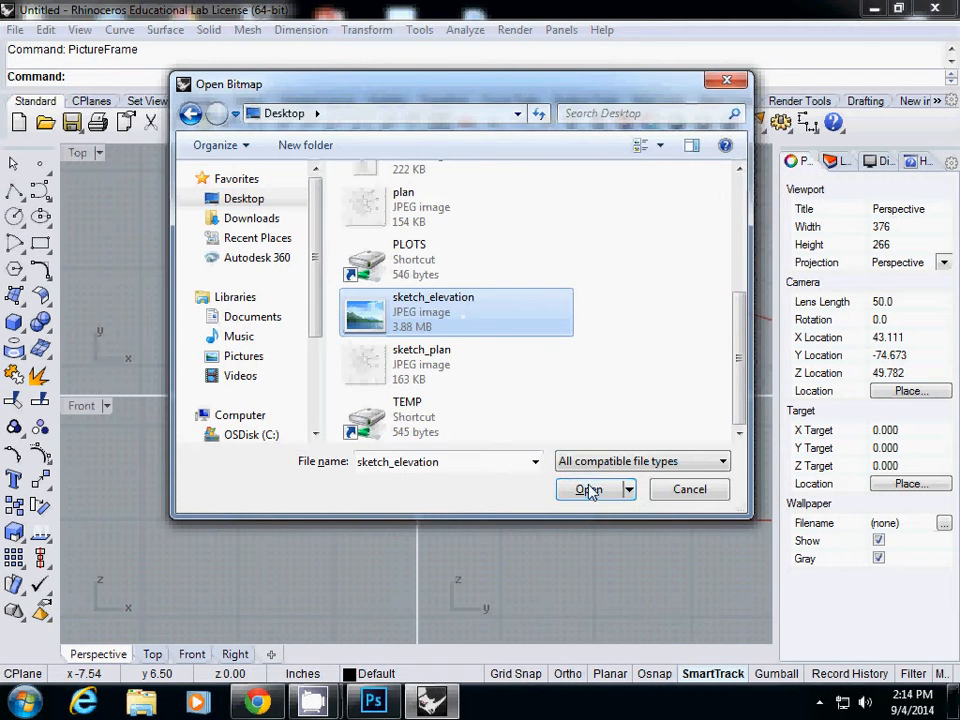
pyautogui.click(588, 489)
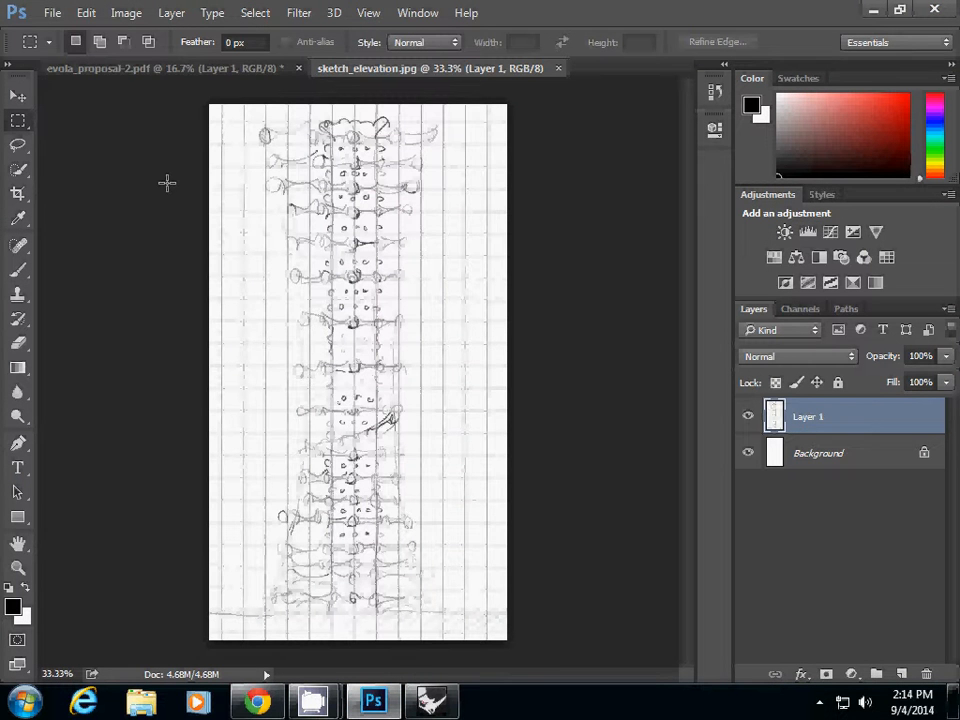
# Step: Save the sketch from Photoshop as a high-quality JPEG named elev
pyautogui.click(52, 13)
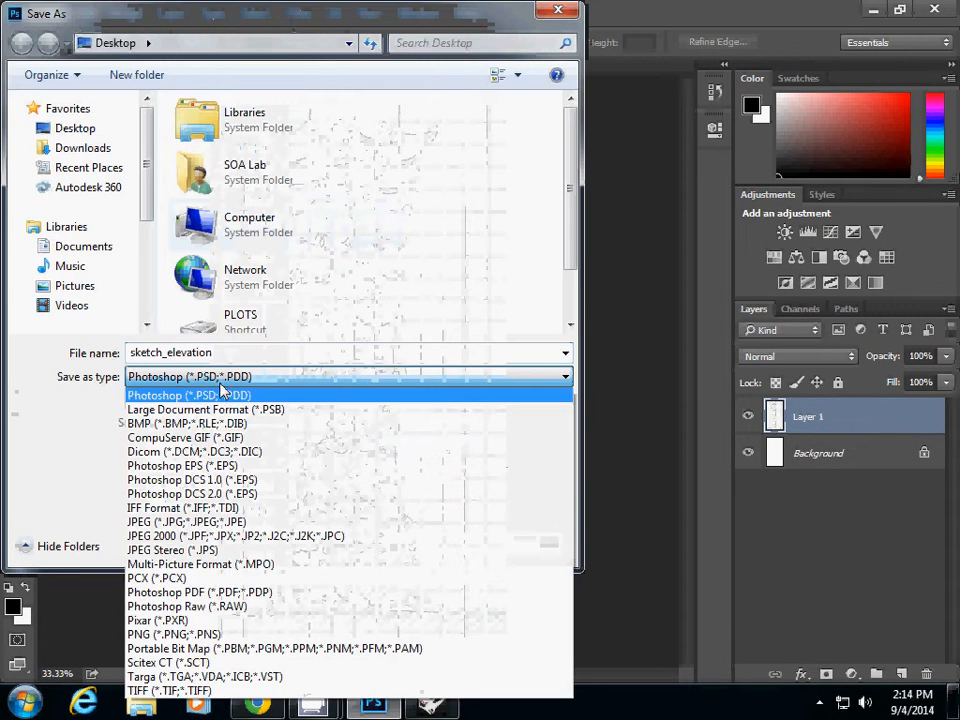
pyautogui.click(186, 522)
pyautogui.write('elev')
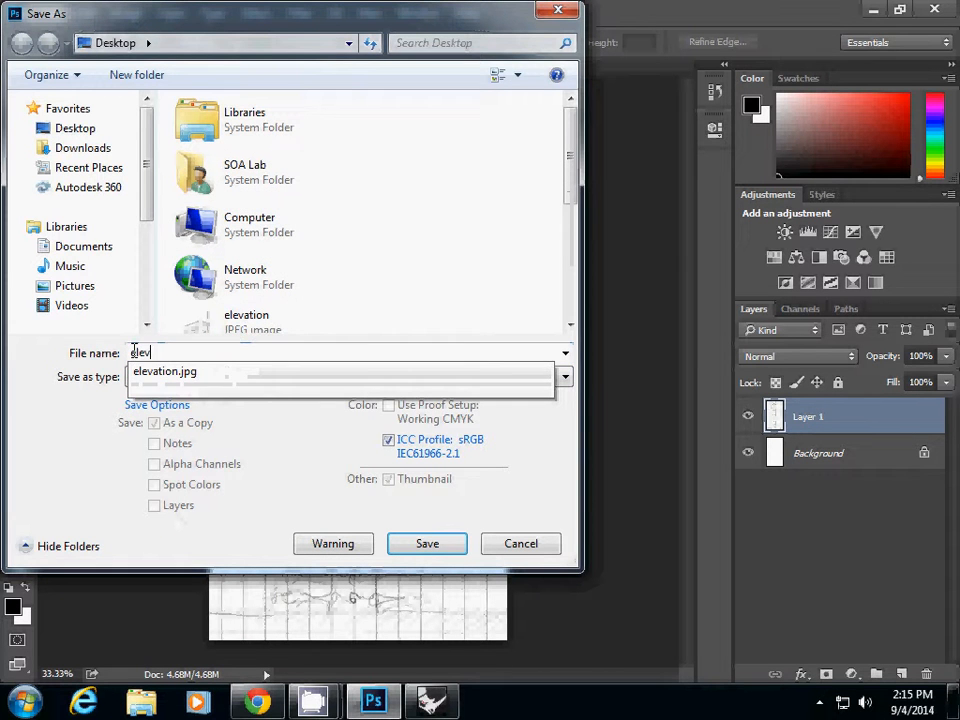
pyautogui.click(427, 543)
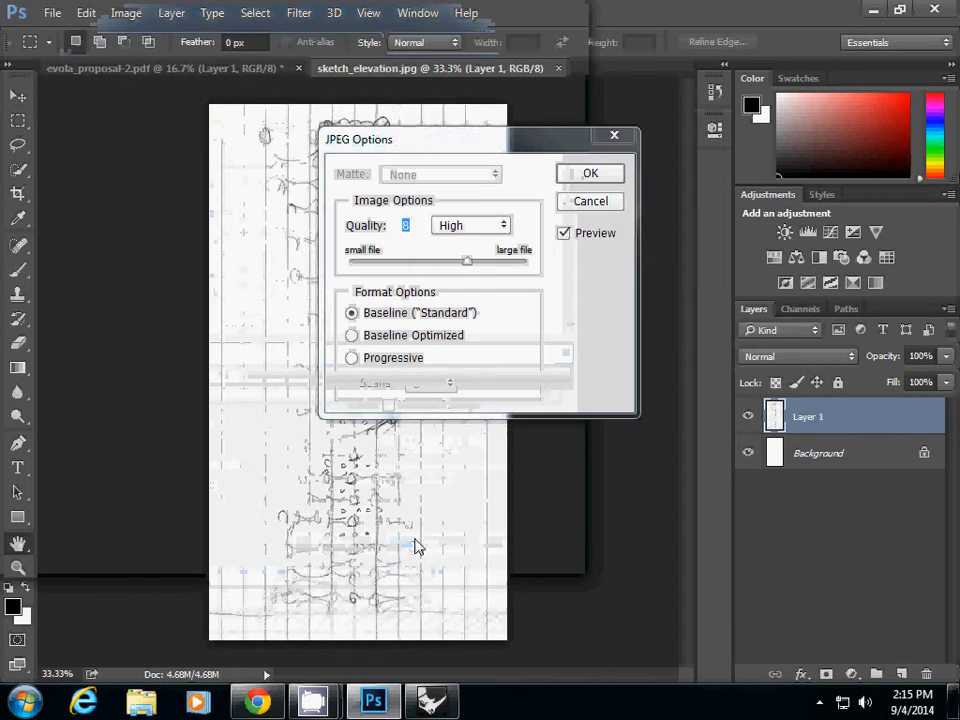
pyautogui.click(590, 172)
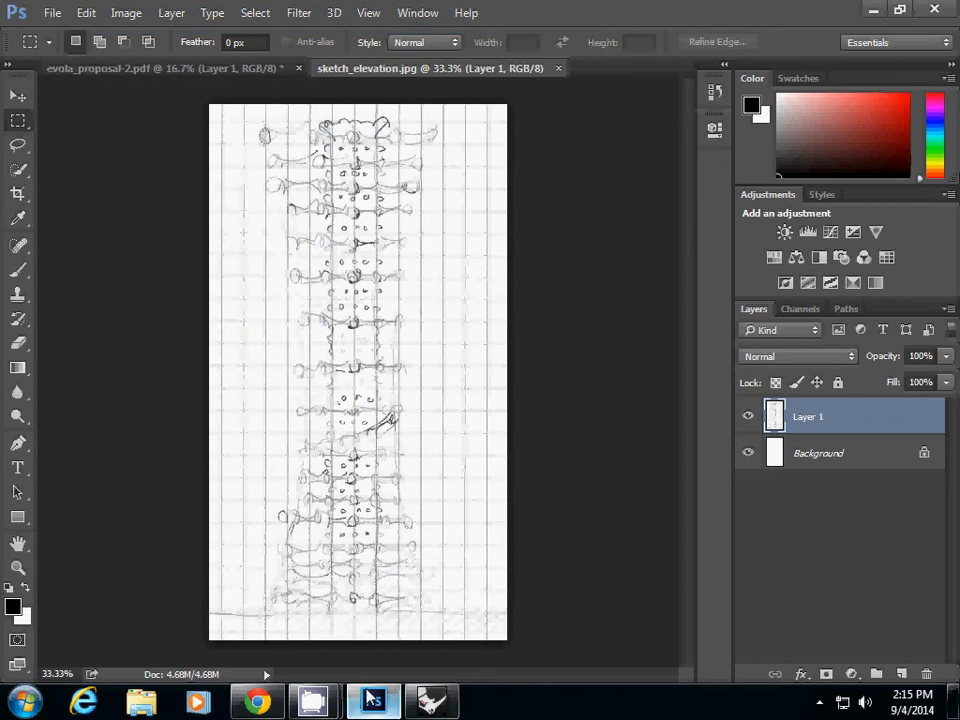
# Step: Back in Rhino, run PictureFrame and load the elev JPEG
pyautogui.click(432, 700)
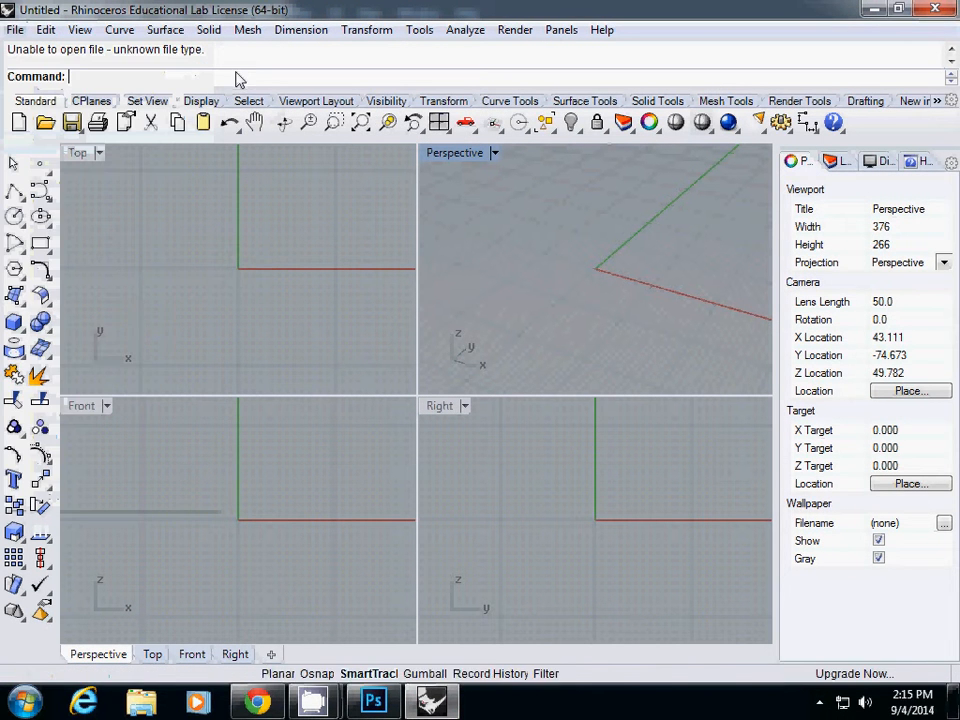
pyautogui.write('PictureFrame')
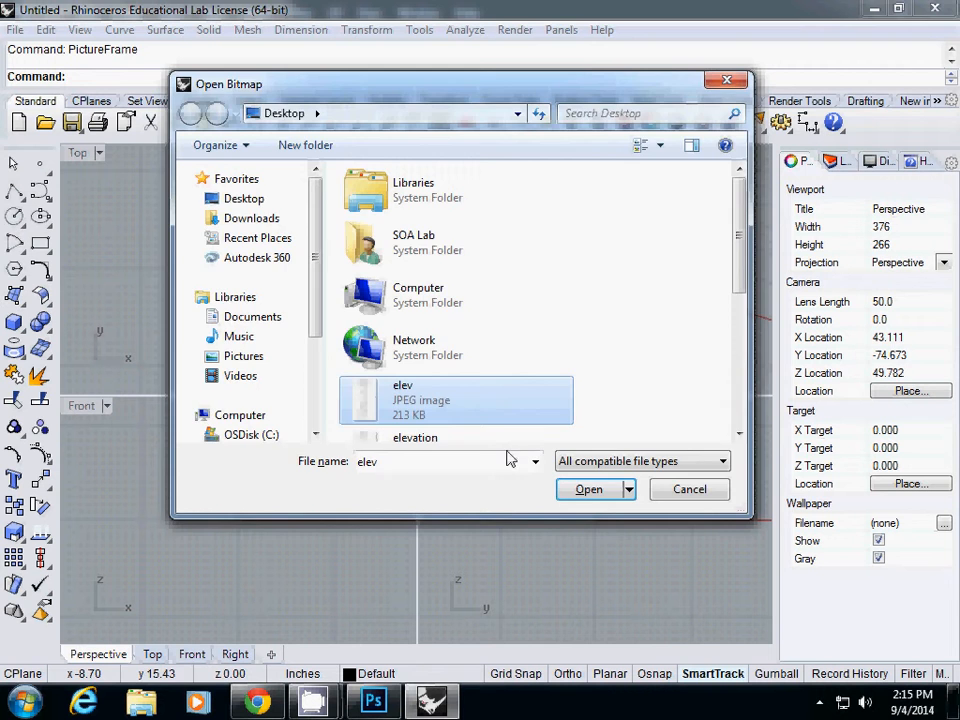
pyautogui.click(589, 489)
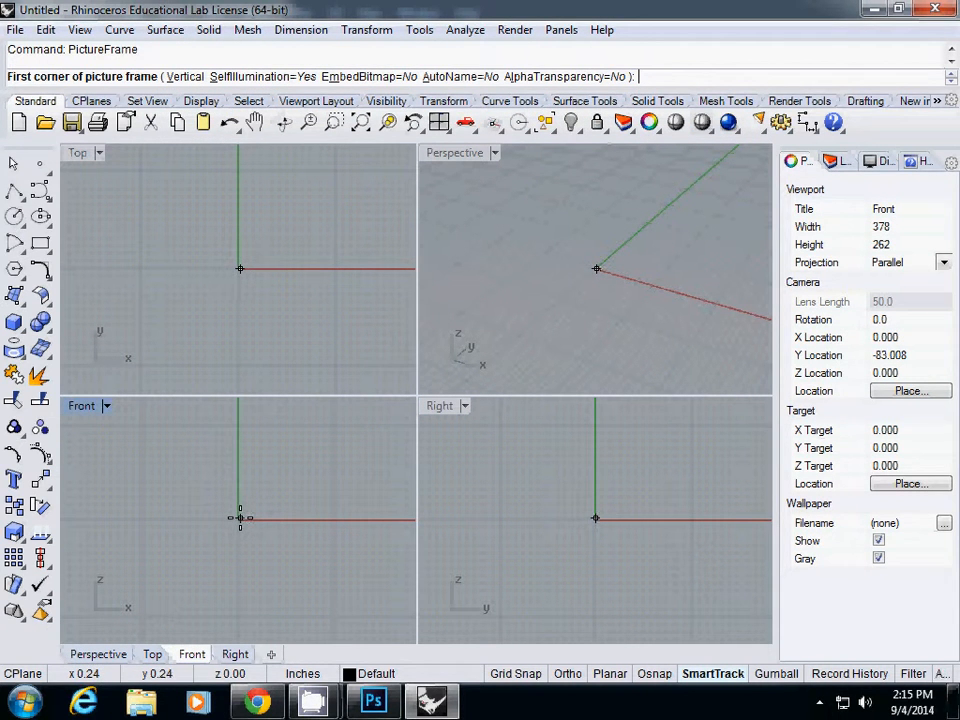
# Step: Place the elev picture frame at corner 0,0 and orbit the Perspective view to select it
pyautogui.write('0,0,')
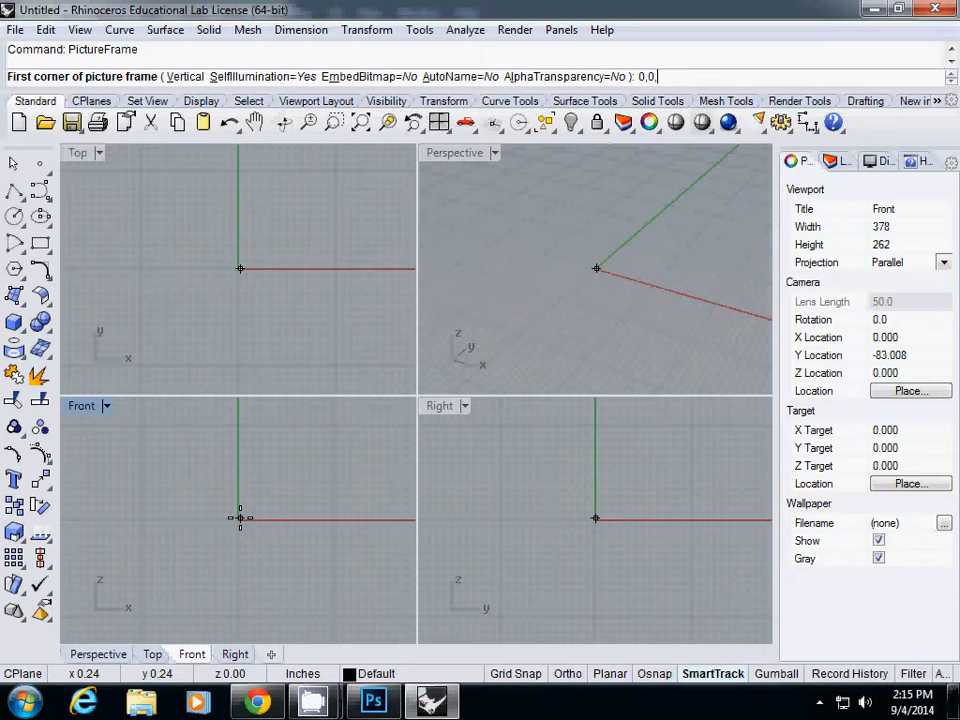
pyautogui.write('0')
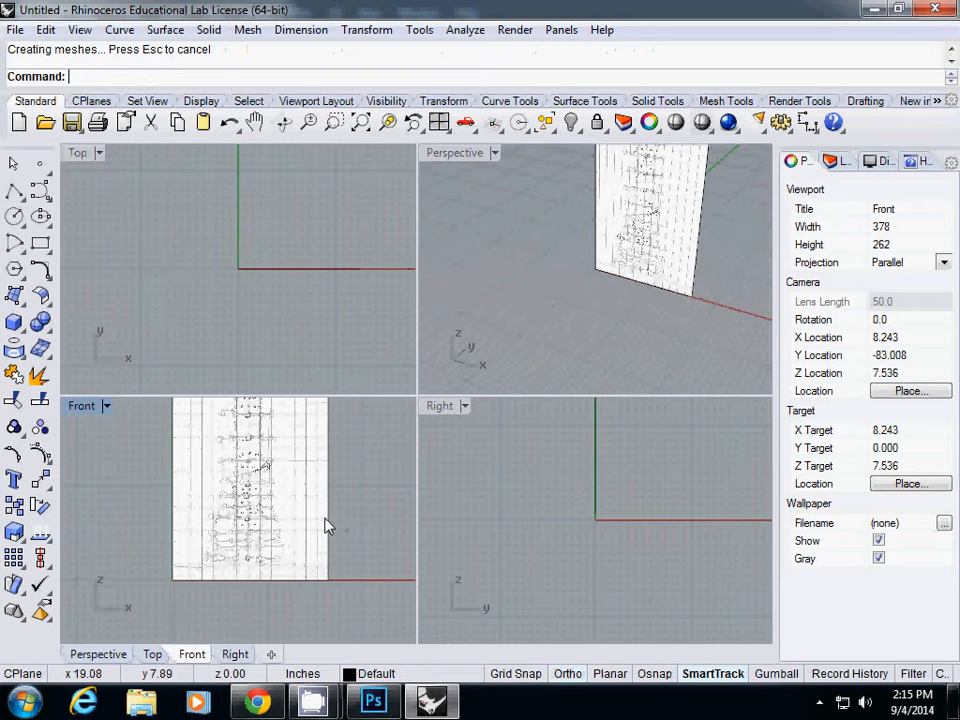
pyautogui.moveTo(660, 230); pyautogui.dragTo(607, 300)
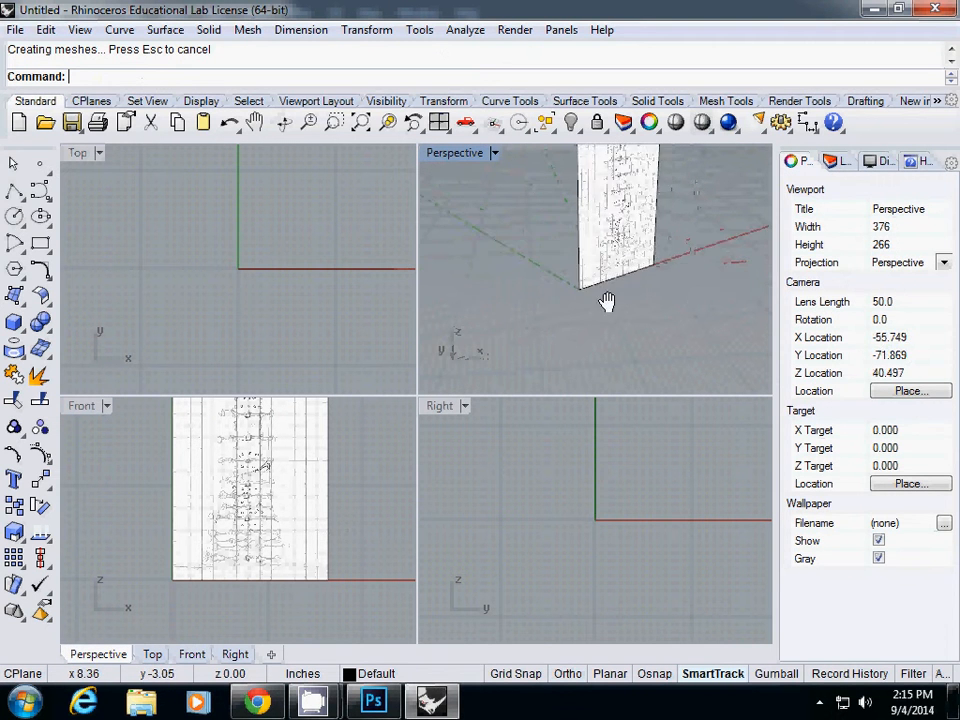
pyautogui.click(600, 250)
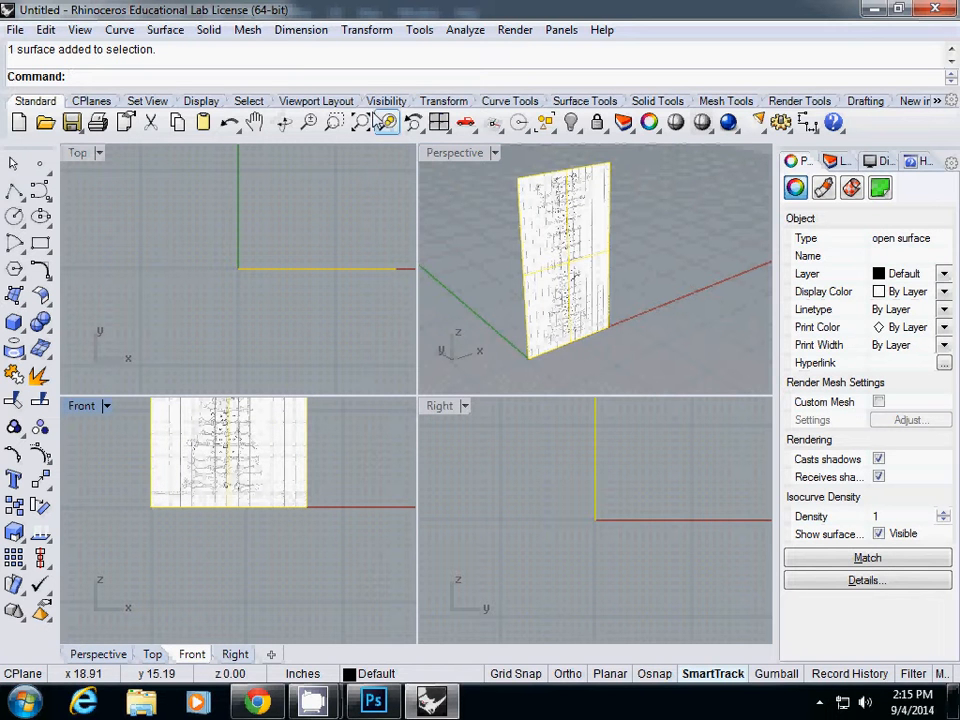
# Step: Start a linear dimension with the Near osnap to measure the 19 9/16-inch image width
pyautogui.click(301, 29)
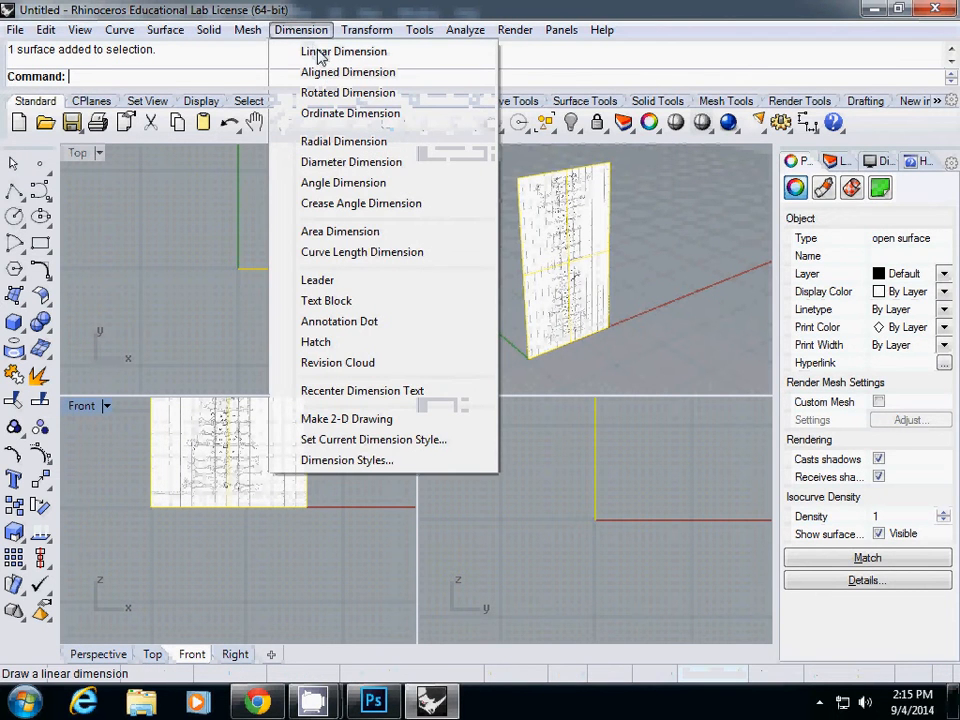
pyautogui.click(343, 51)
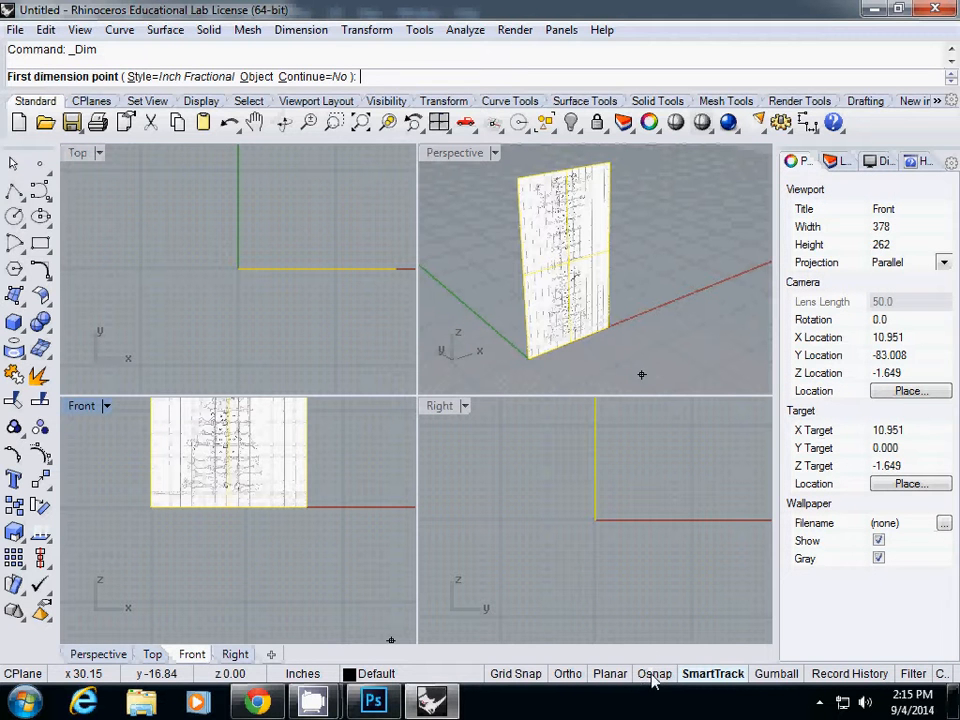
pyautogui.click(654, 673)
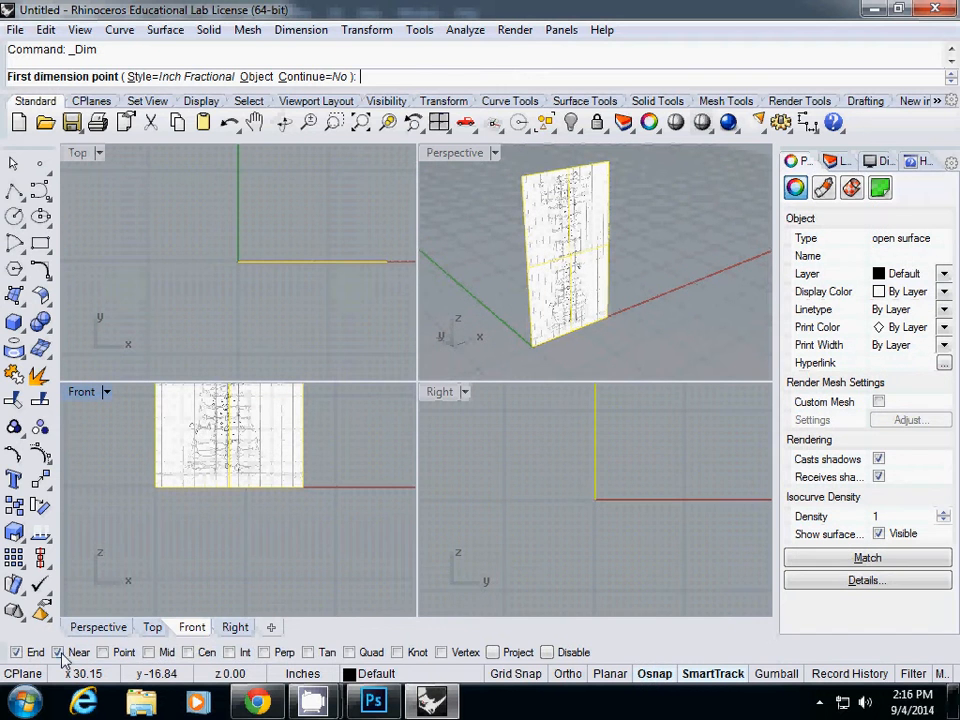
pyautogui.click(188, 652)
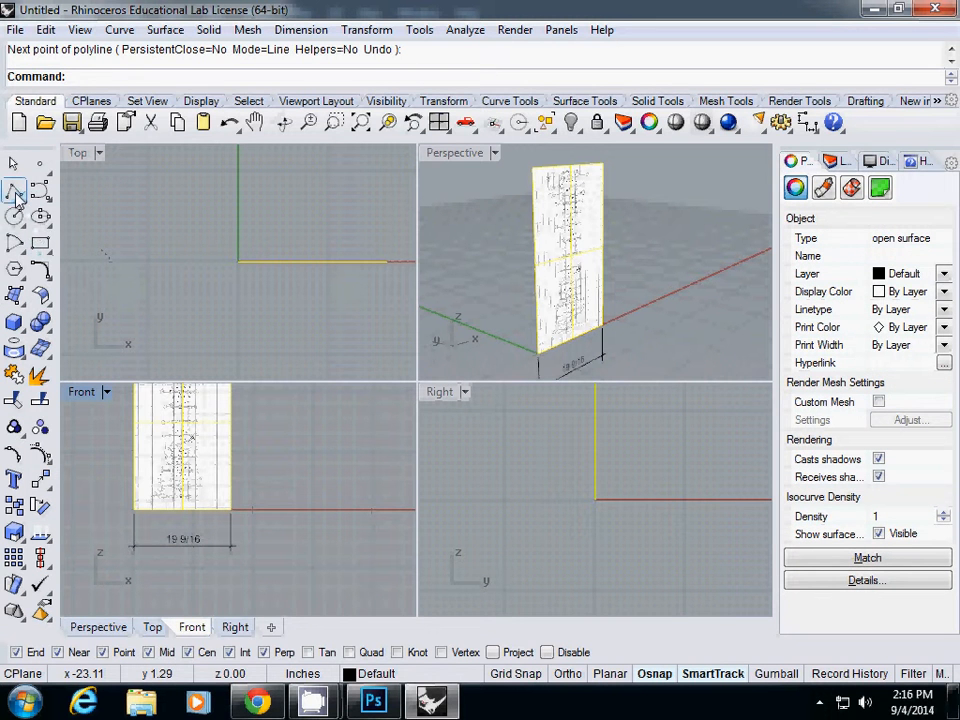
pyautogui.moveTo(16, 192)
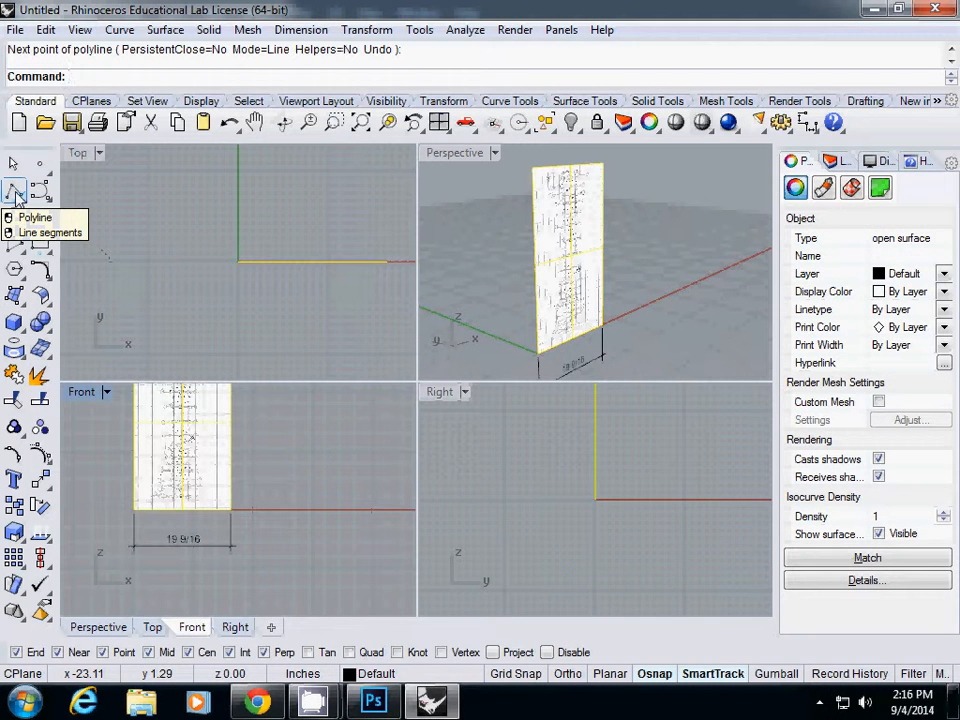
pyautogui.moveTo(16, 192)
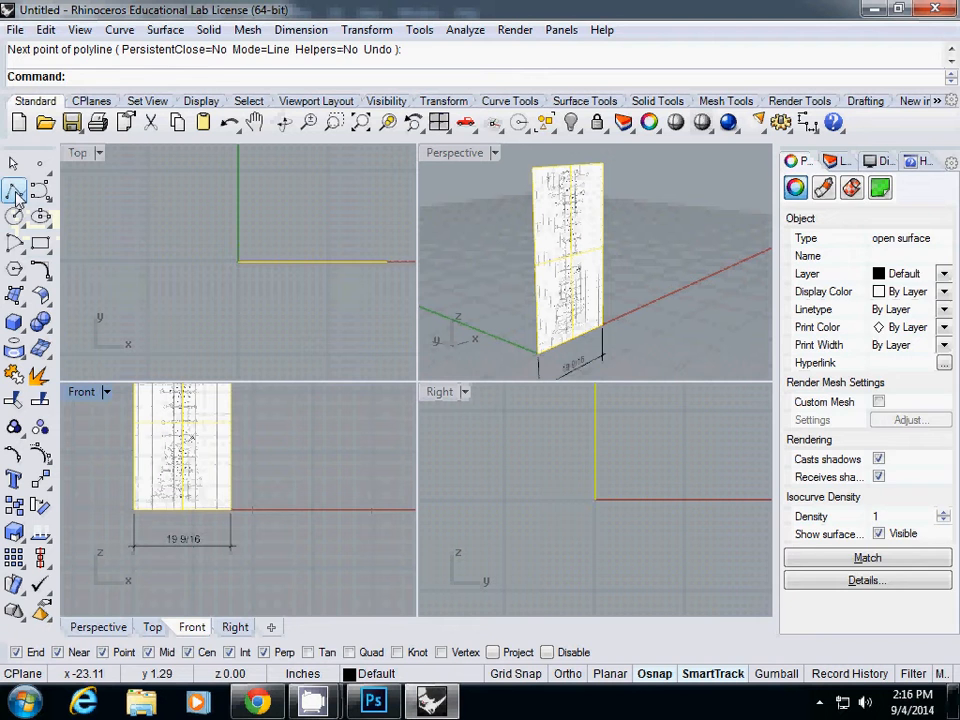
# Step: Draw a 9.54-inch polyline from the image's lower-left corner along x
pyautogui.click(15, 190)
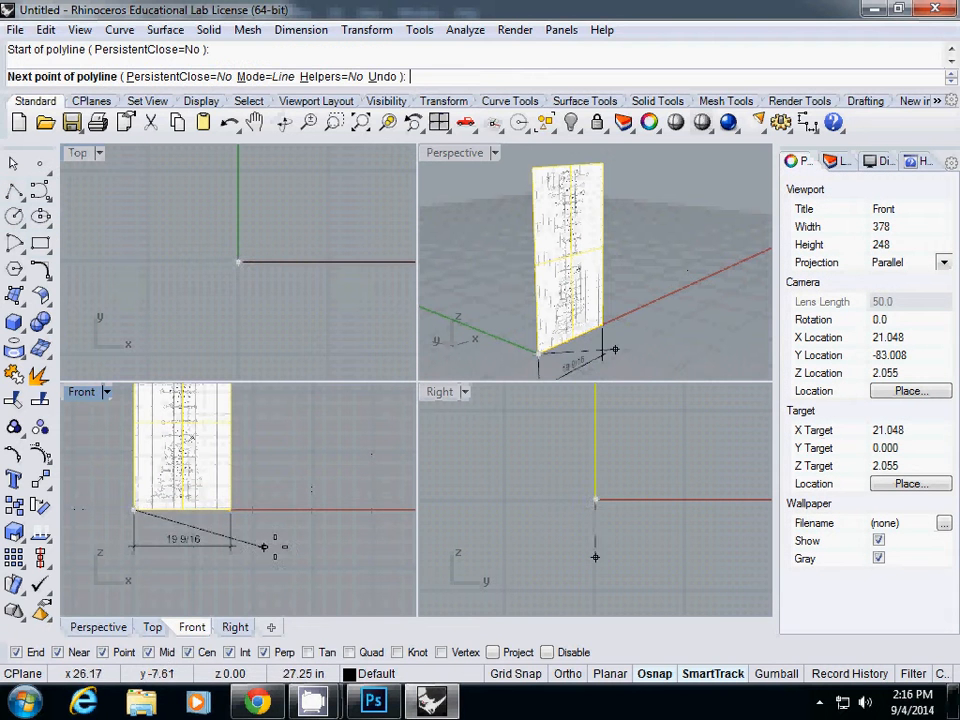
pyautogui.moveTo(328, 515)
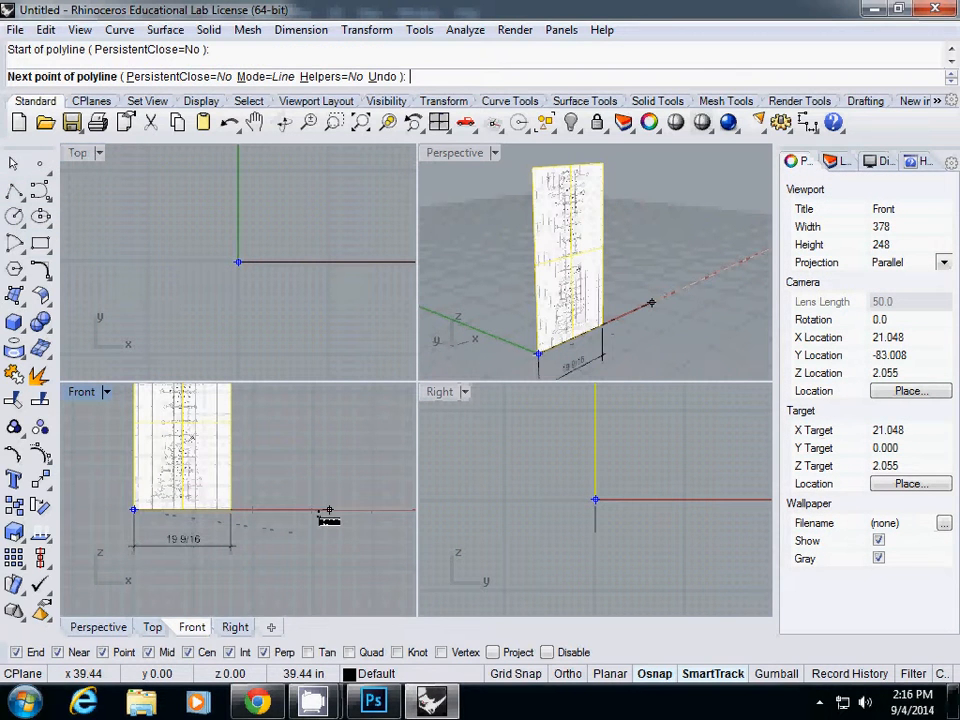
pyautogui.write('9')
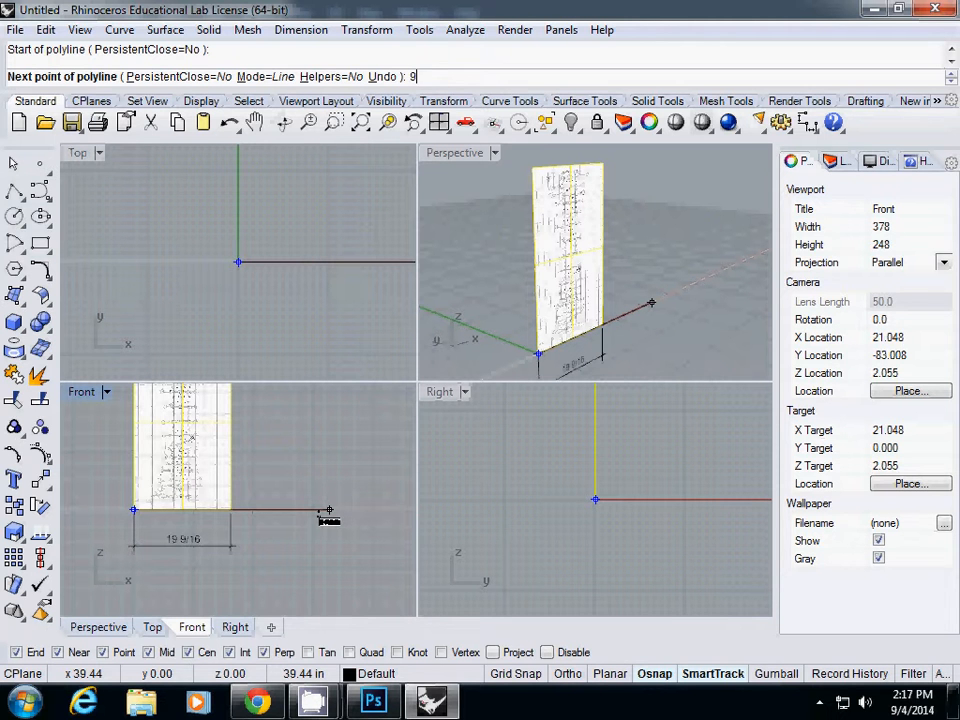
pyautogui.write('.54')
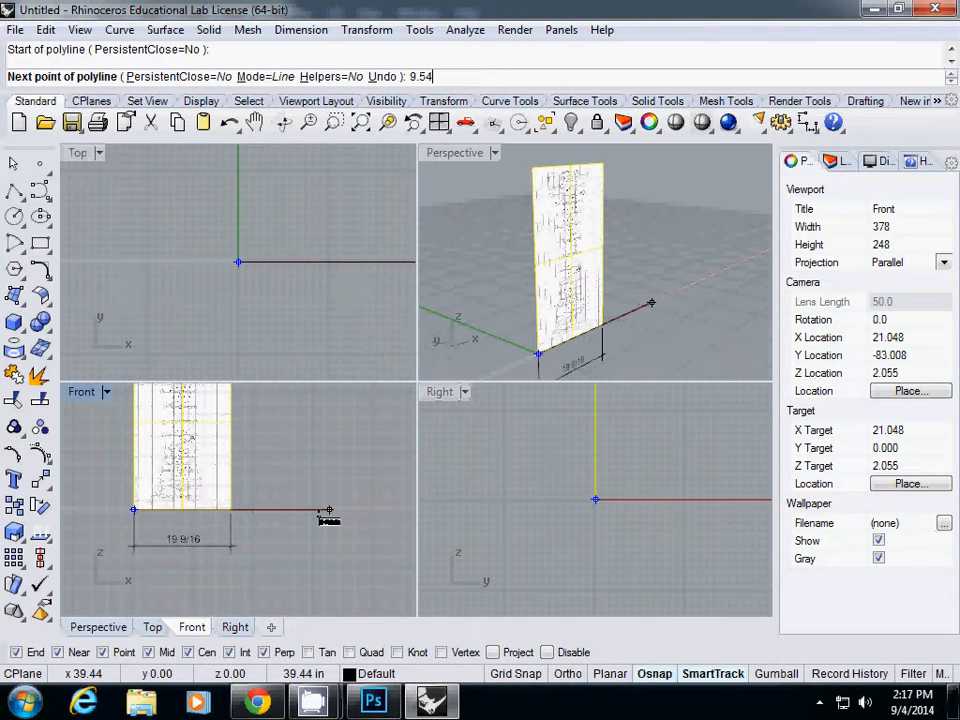
pyautogui.click(329, 509)
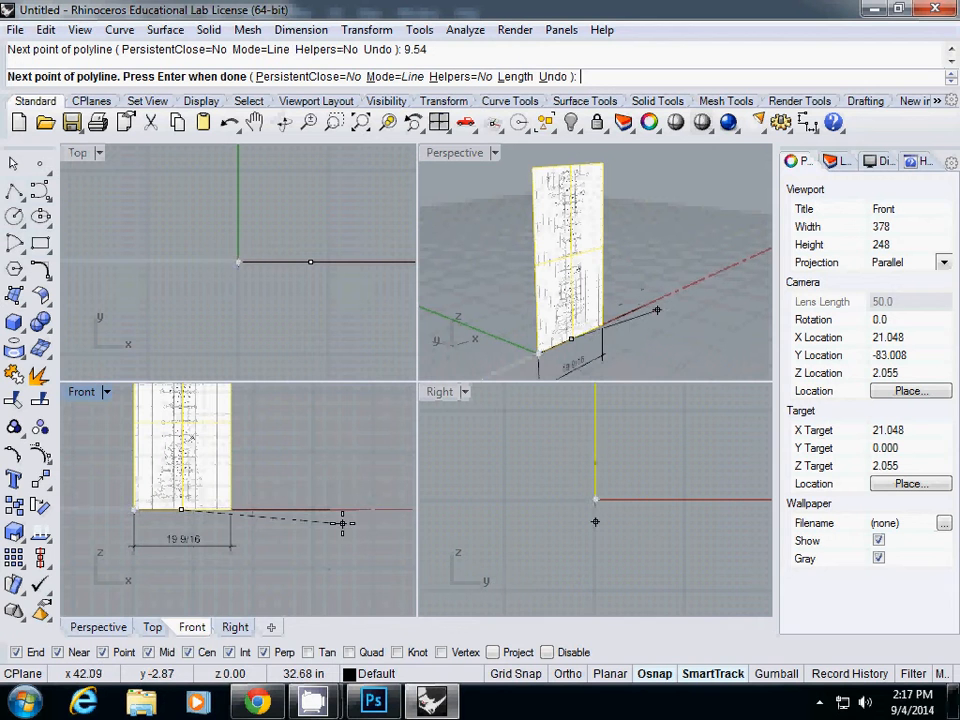
pyautogui.moveTo(357, 515)
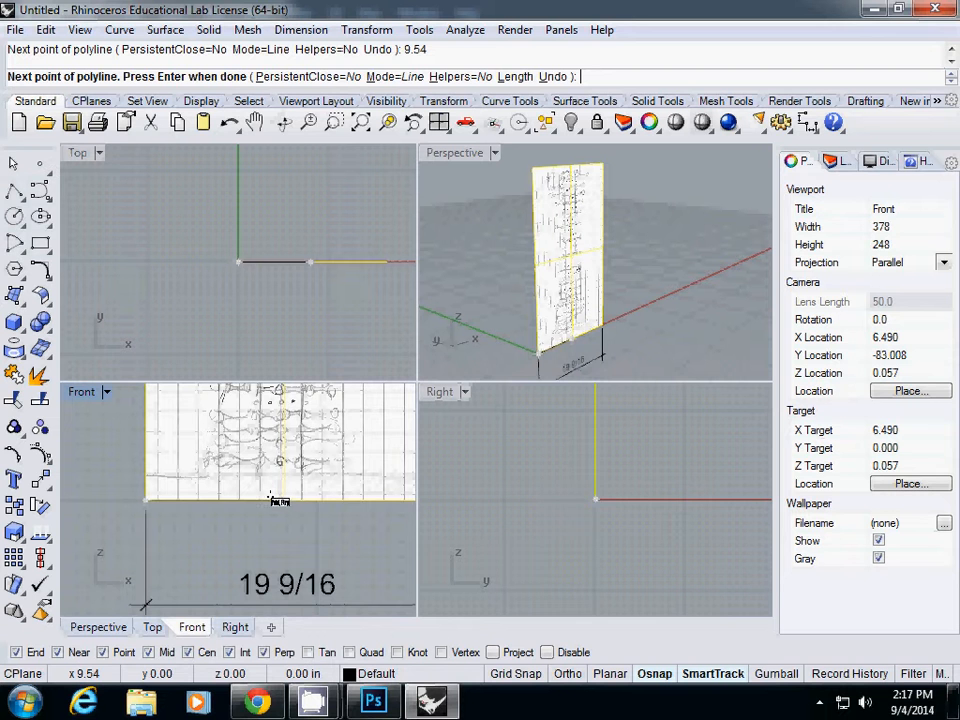
pyautogui.moveTo(281, 504)
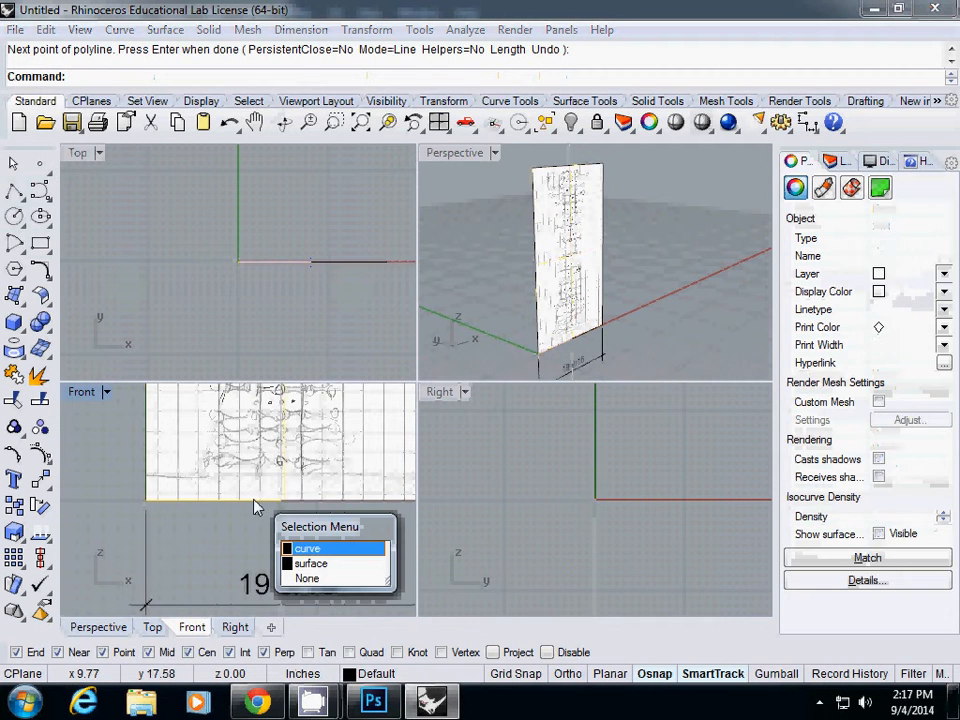
pyautogui.click(309, 548)
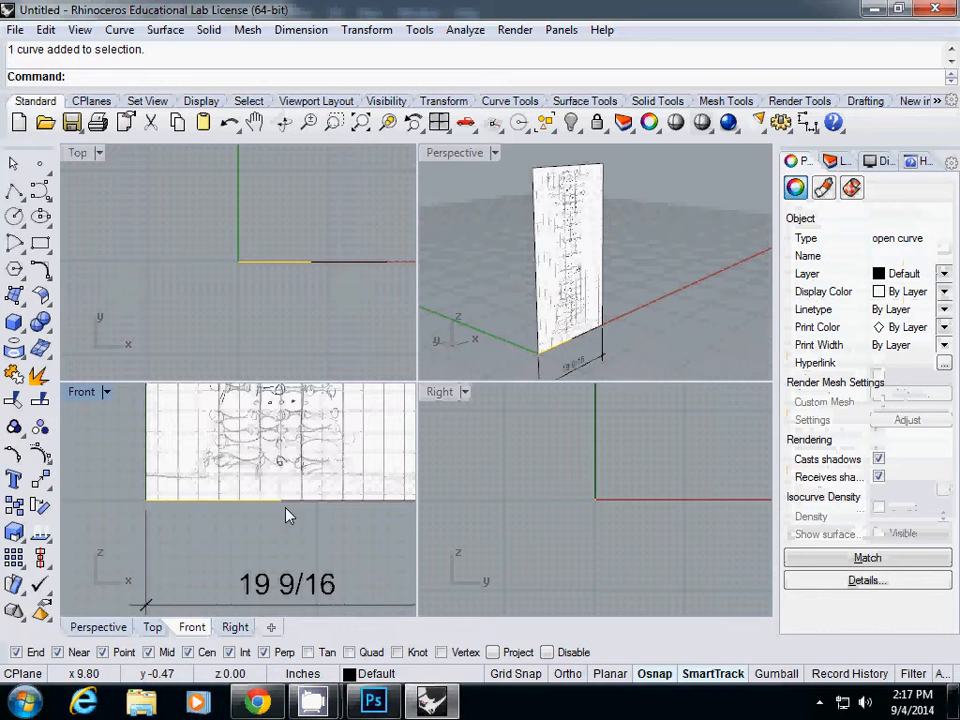
pyautogui.moveTo(303, 522)
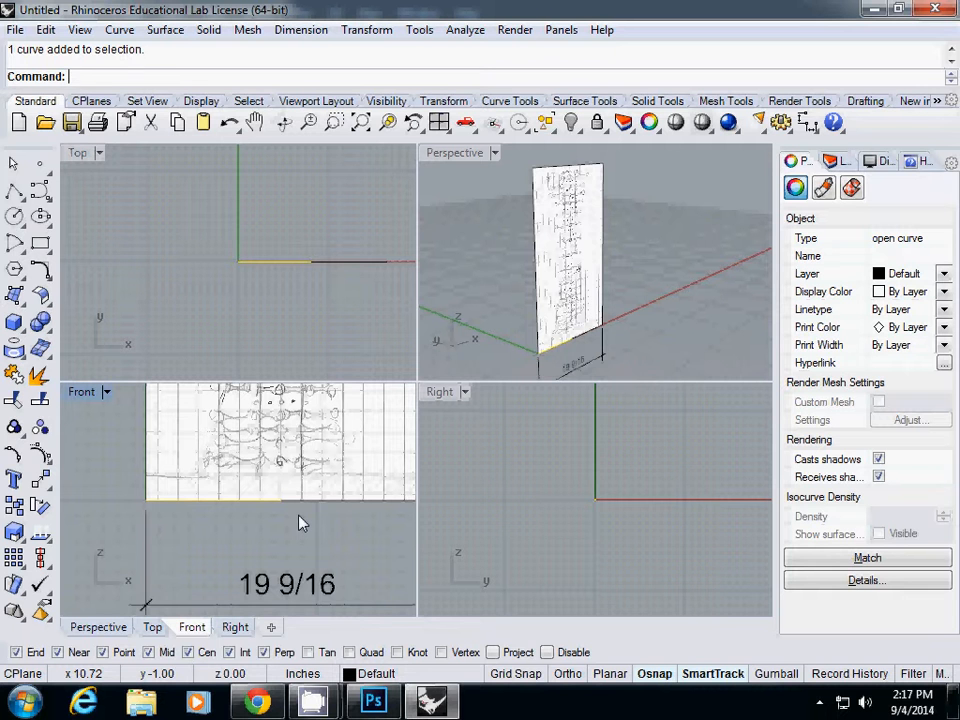
# Step: Scale the sketch image from its lower-left corner to the reference line's endpoint
pyautogui.write('S')
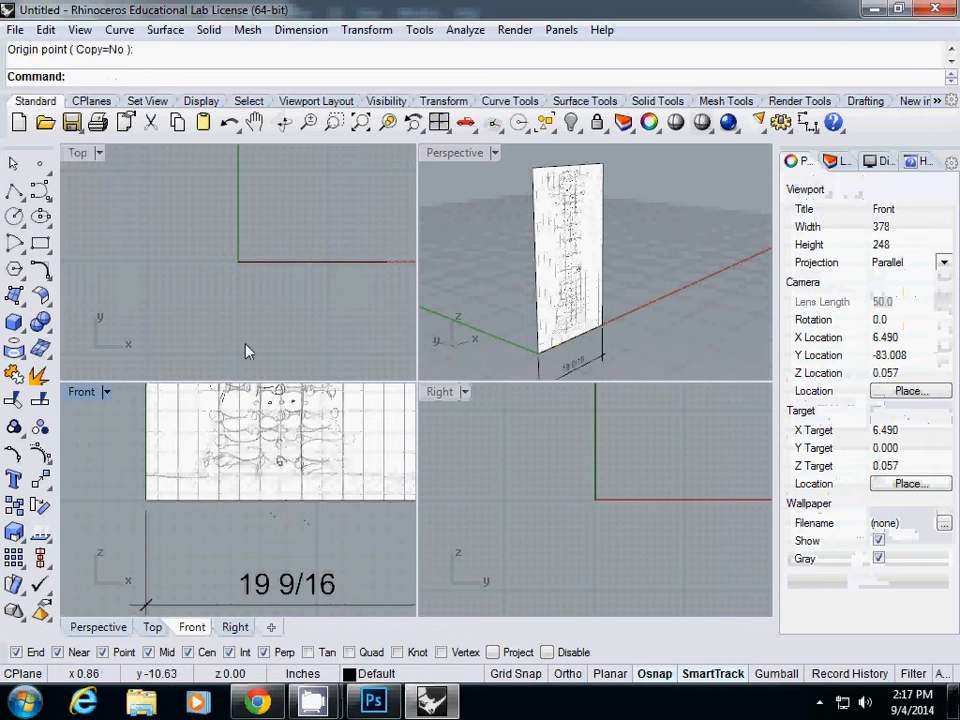
pyautogui.write('Sca')
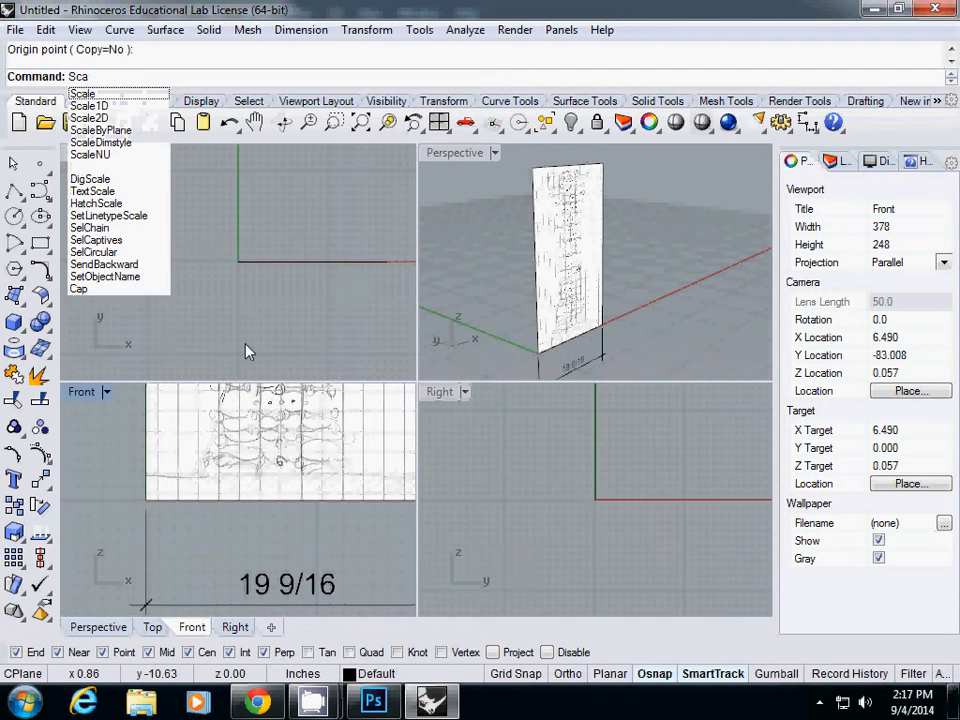
pyautogui.click(83, 93)
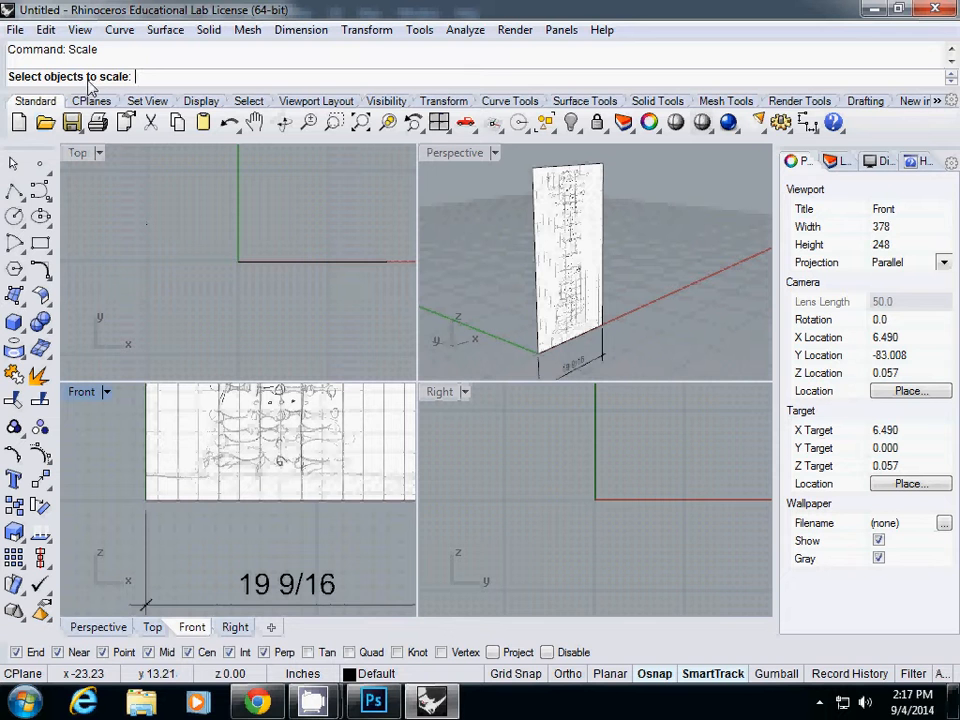
pyautogui.click(565, 260)
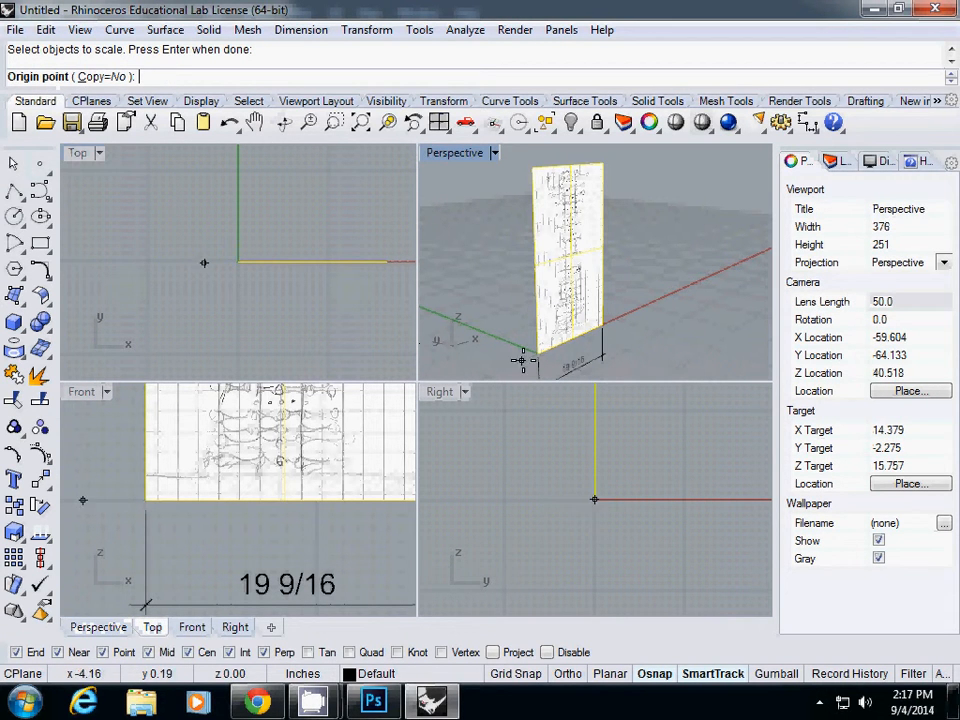
pyautogui.click(228, 261)
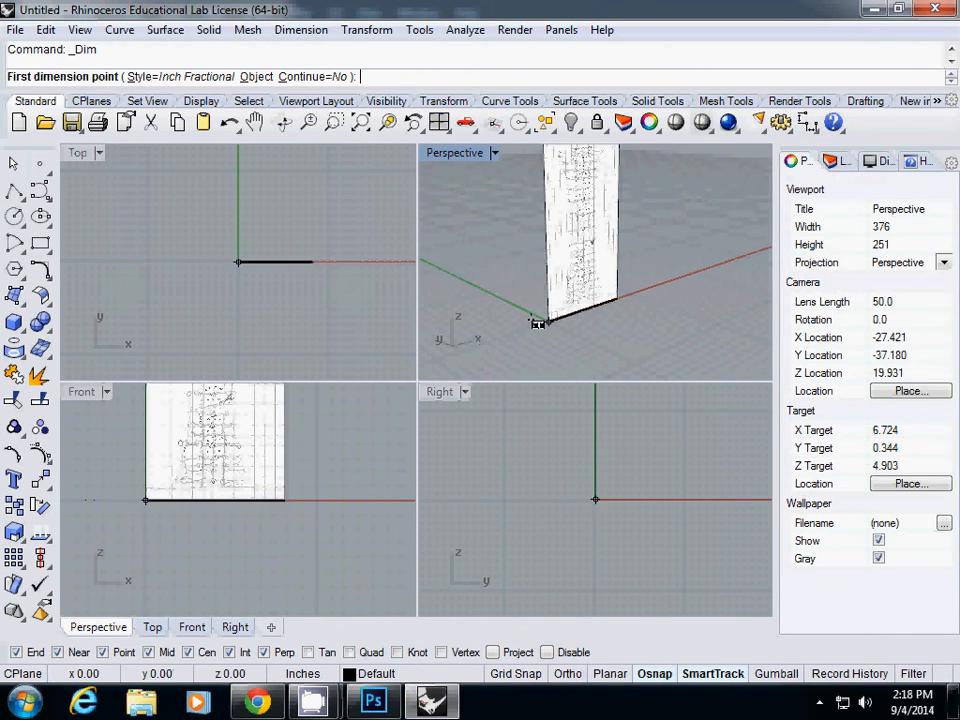
# Step: Begin the 9 3/4-inch dimension at the image's lower-left corner
pyautogui.click(548, 330)
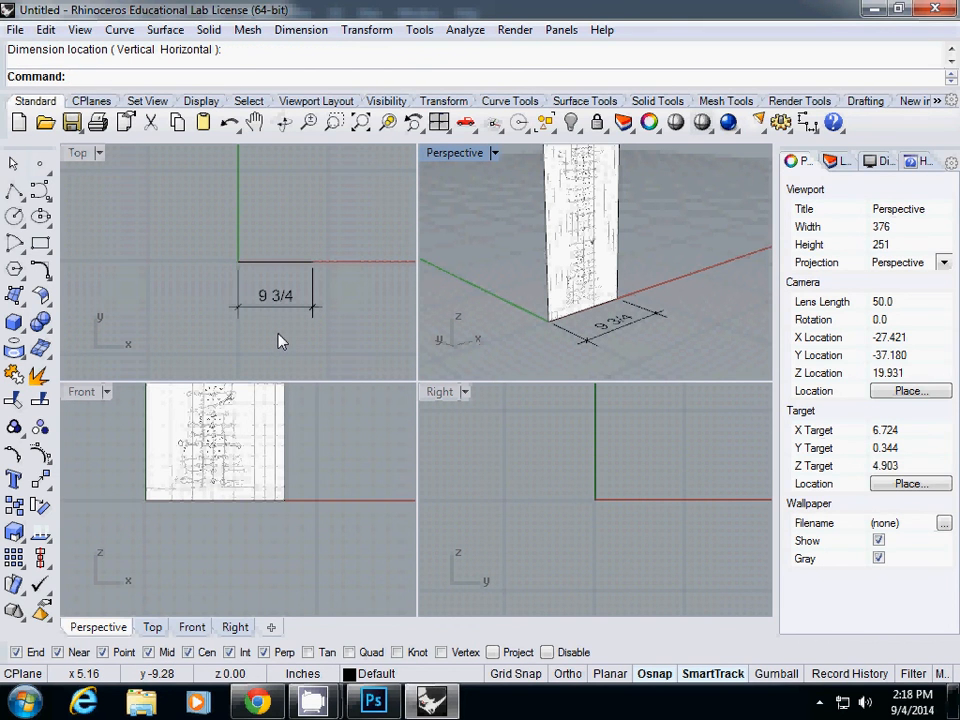
pyautogui.moveTo(350, 385)
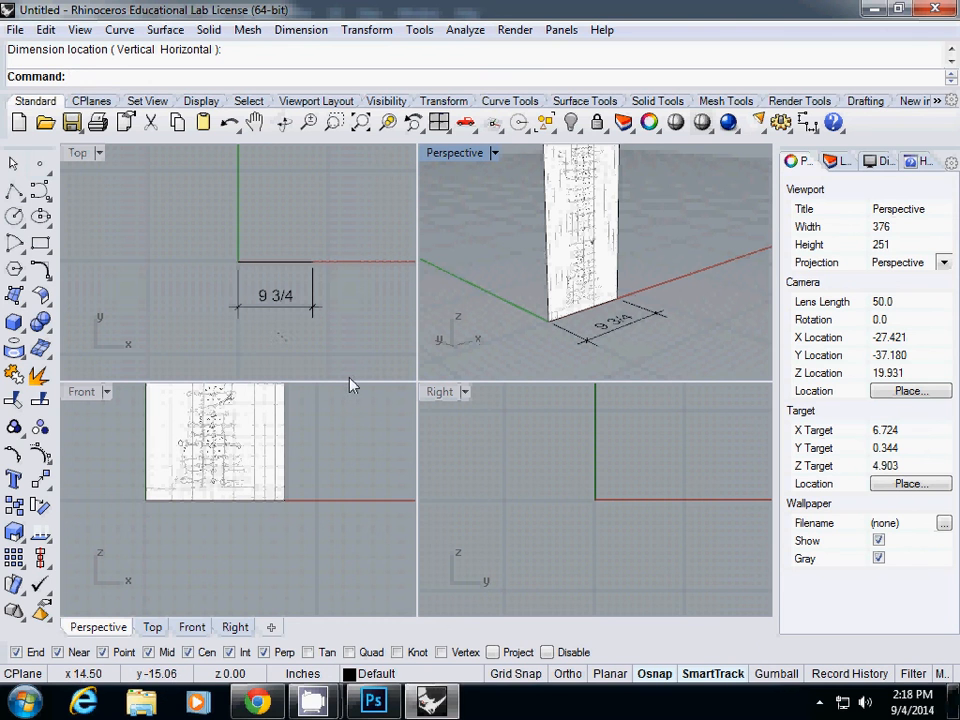